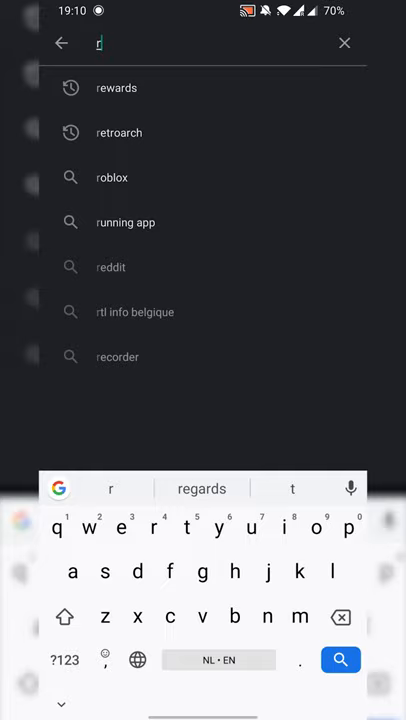
Search the Play Store for RetroArch
{"action": "left_click", "coordinate": [119, 133]}
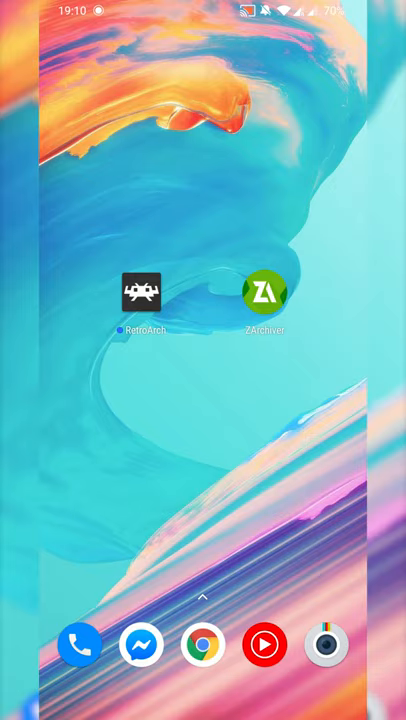
Launch RetroArch, allow external storage access, and view the empty Load Core list
{"action": "left_click", "coordinate": [145, 293]}
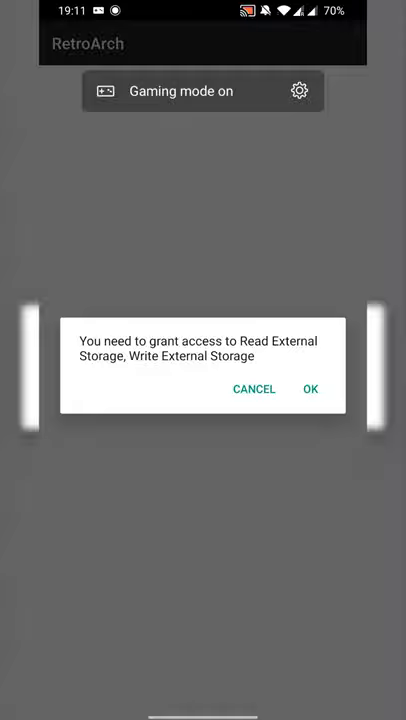
{"action": "left_click", "coordinate": [310, 389]}
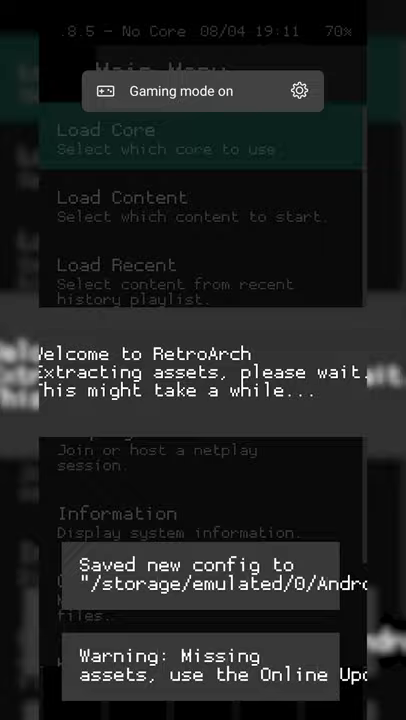
{"action": "left_click", "coordinate": [104, 130]}
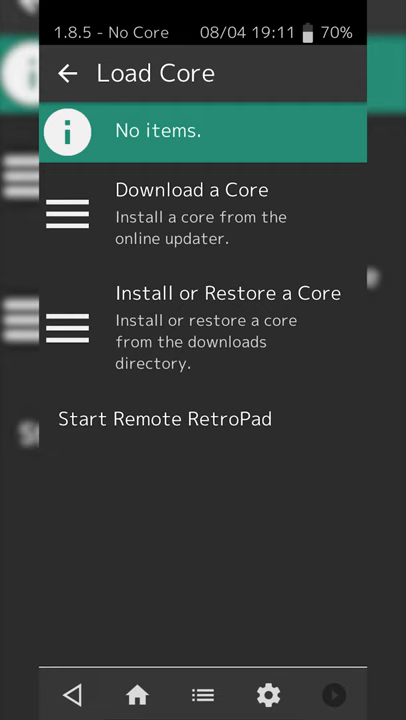
Browse the cores available for download
{"action": "left_click", "coordinate": [191, 190]}
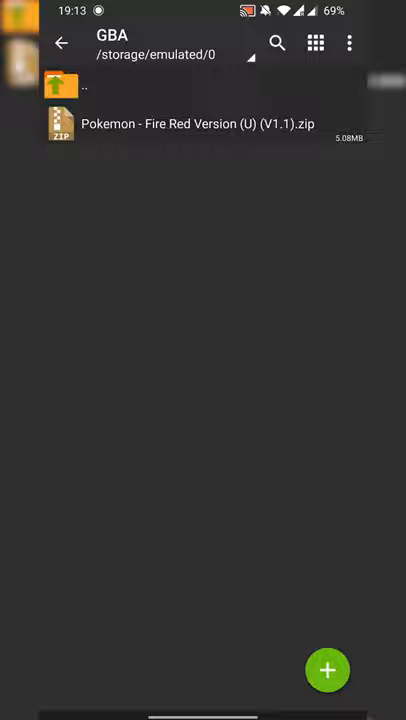
Extract the Fire Red zip into the GBA folder, delete the zip, and return to RetroArch
{"action": "left_click", "coordinate": [198, 123]}
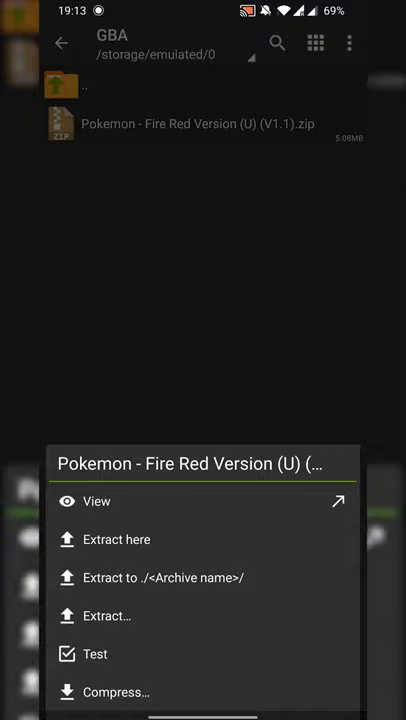
{"action": "left_click", "coordinate": [116, 539]}
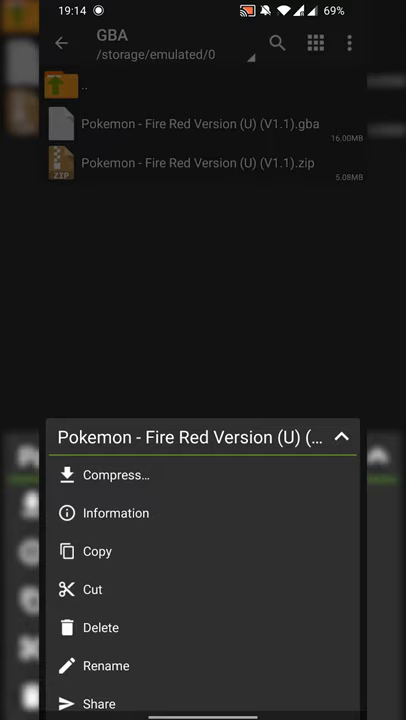
{"action": "left_click", "coordinate": [100, 627]}
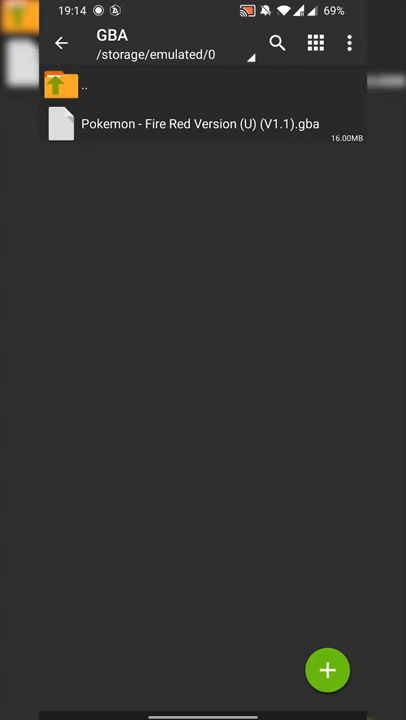
{"action": "left_click", "coordinate": [200, 123]}
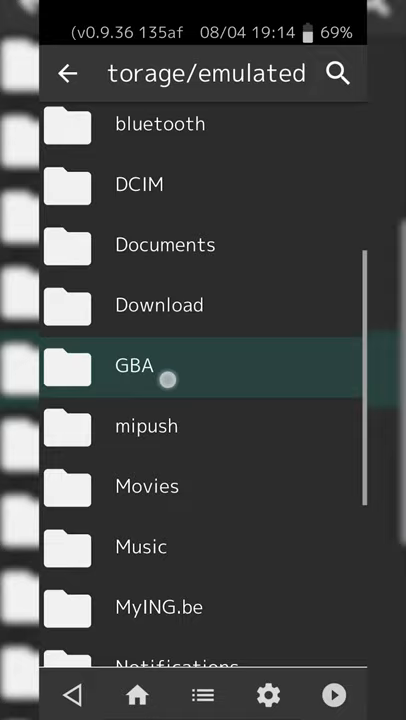
Load the Fire Red ROM from the GBA folder, then open RetroArch settings
{"action": "left_click", "coordinate": [130, 367]}
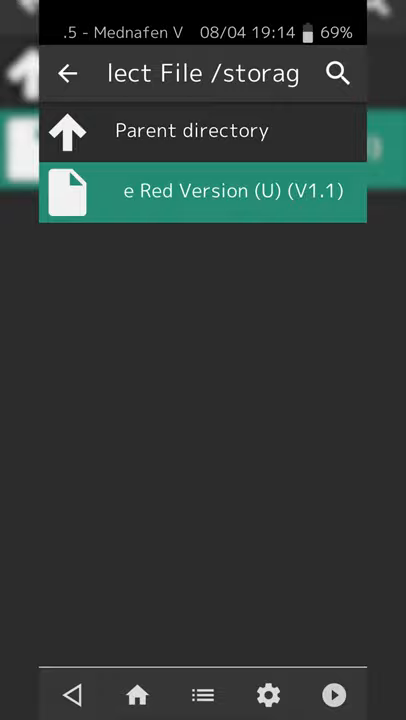
{"action": "left_click", "coordinate": [202, 191]}
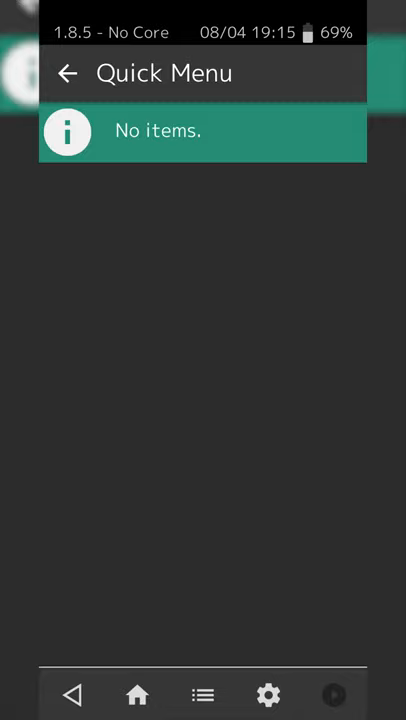
{"action": "left_click", "coordinate": [267, 695]}
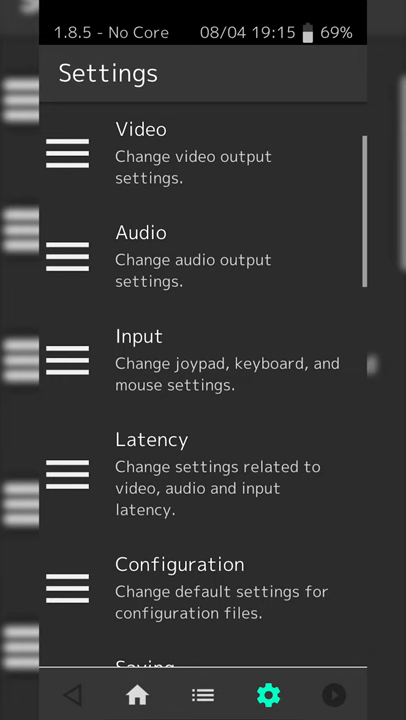